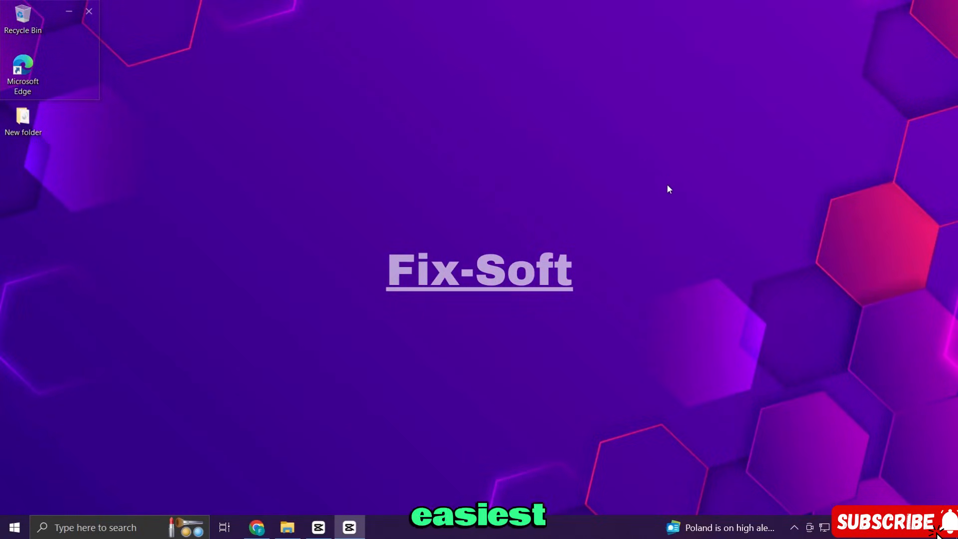
{"action": "mouse_move", "coordinate": [653, 218]}
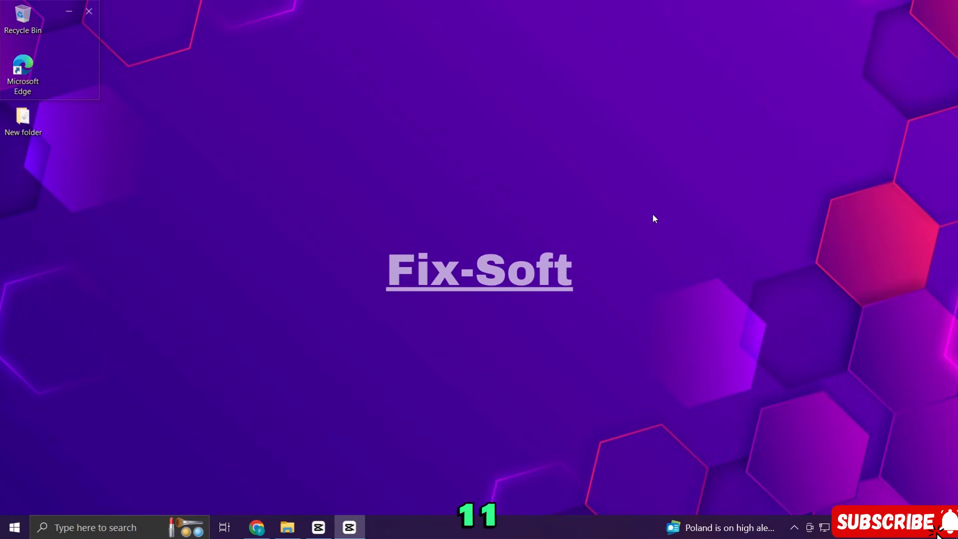
{"action": "mouse_move", "coordinate": [610, 207]}
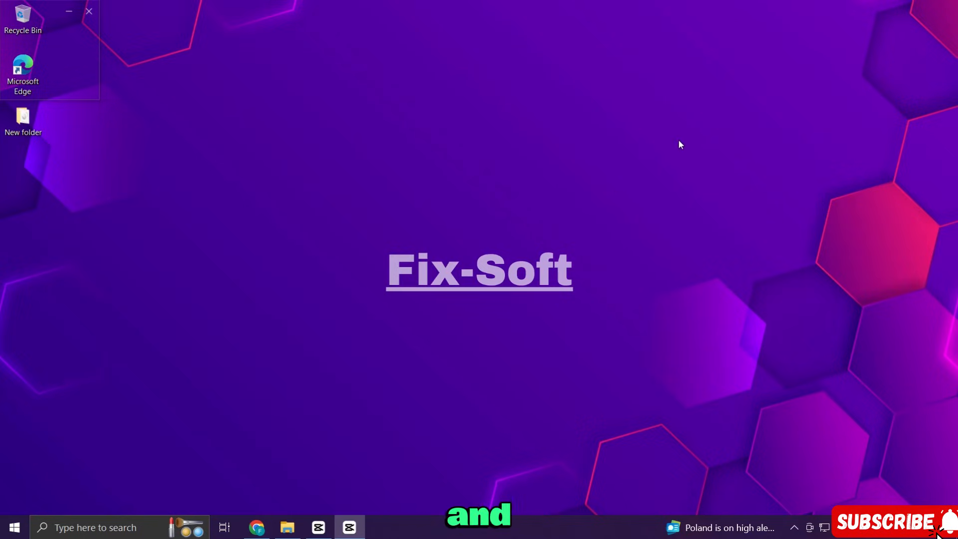
{"action": "mouse_move", "coordinate": [669, 186]}
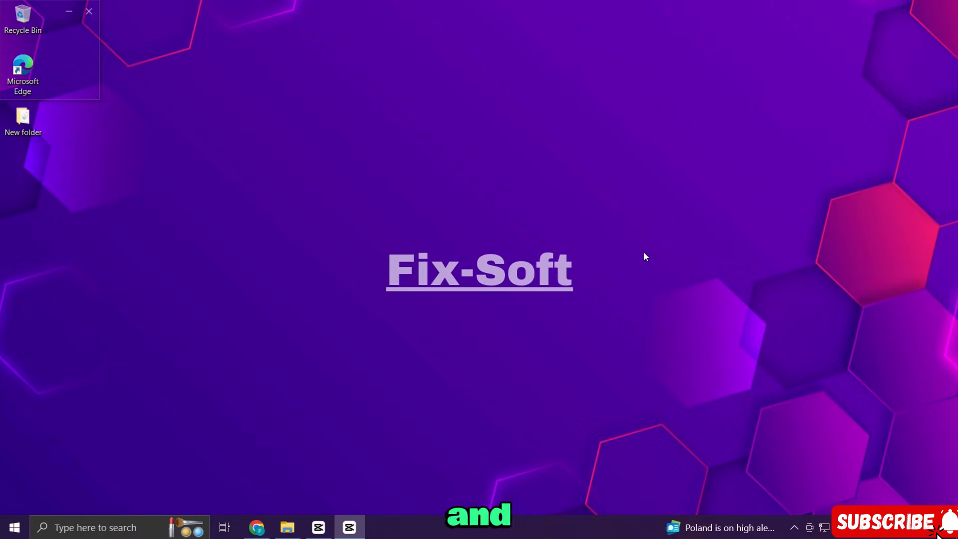
Launch Google Chrome from the taskbar
{"action": "left_click", "coordinate": [257, 527]}
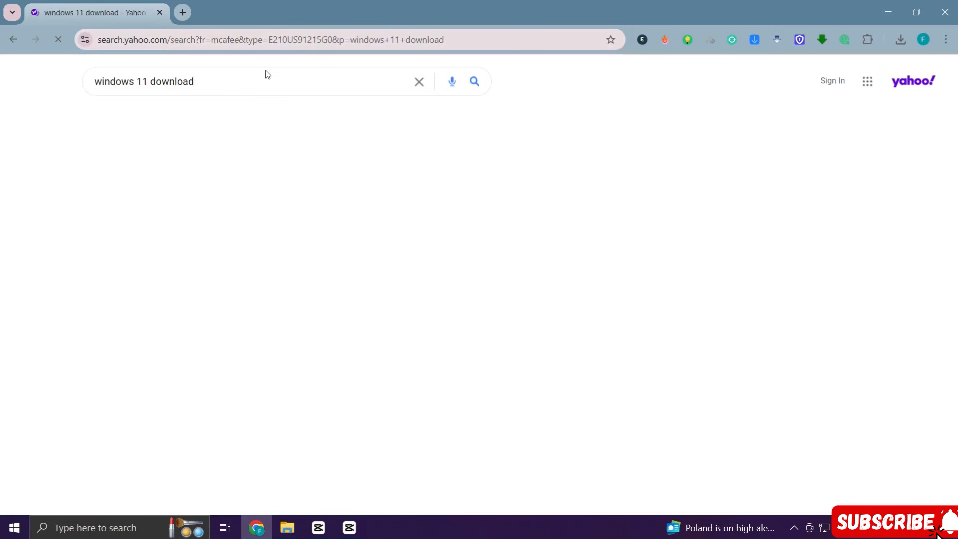
Search 'windows 11 download' and open Microsoft's Download Windows 11 result
{"action": "left_click", "coordinate": [474, 80]}
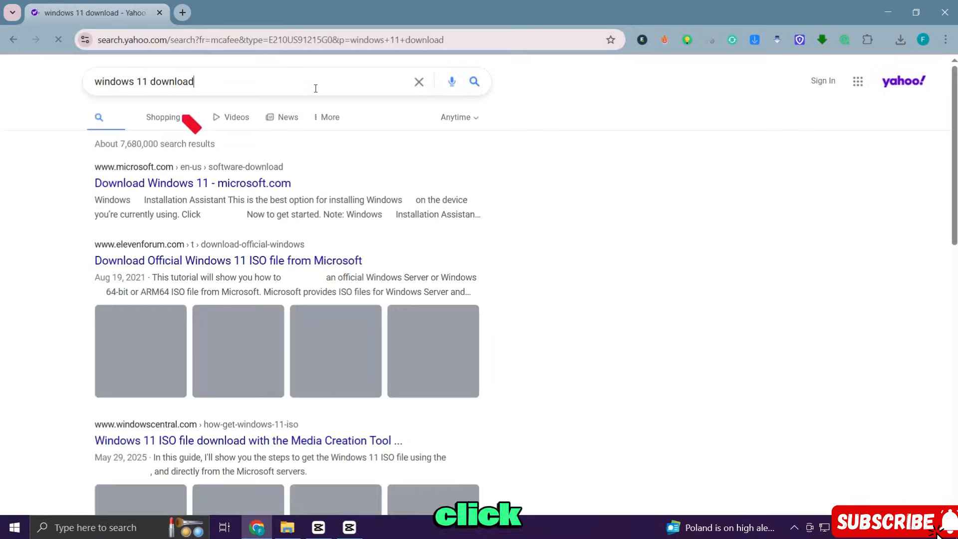
{"action": "left_click", "coordinate": [192, 183]}
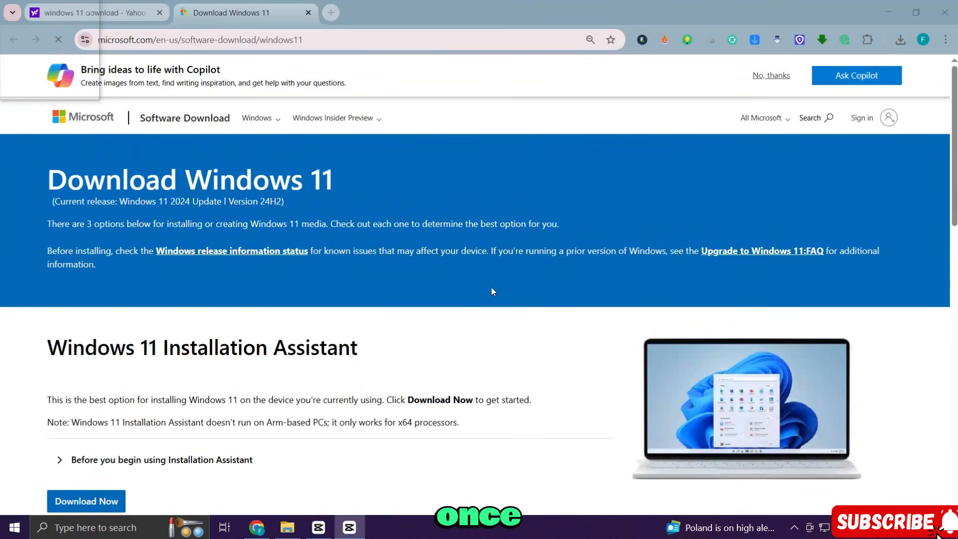
Choose the Windows 11 multi-edition x64 ISO in the ISO section and confirm it
{"action": "scroll", "scroll_direction": "down", "scroll_amount": 3}
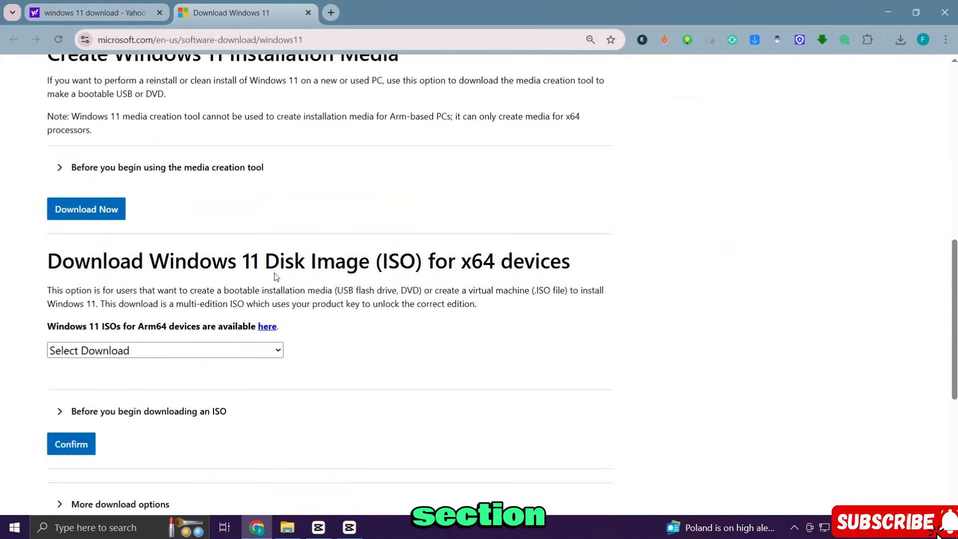
{"action": "double_click", "coordinate": [55, 260]}
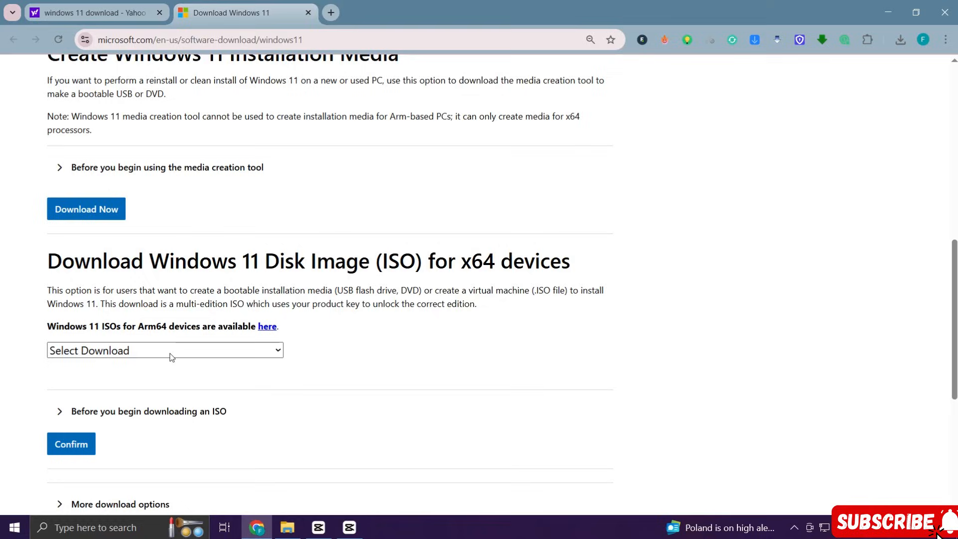
{"action": "left_click", "coordinate": [164, 350]}
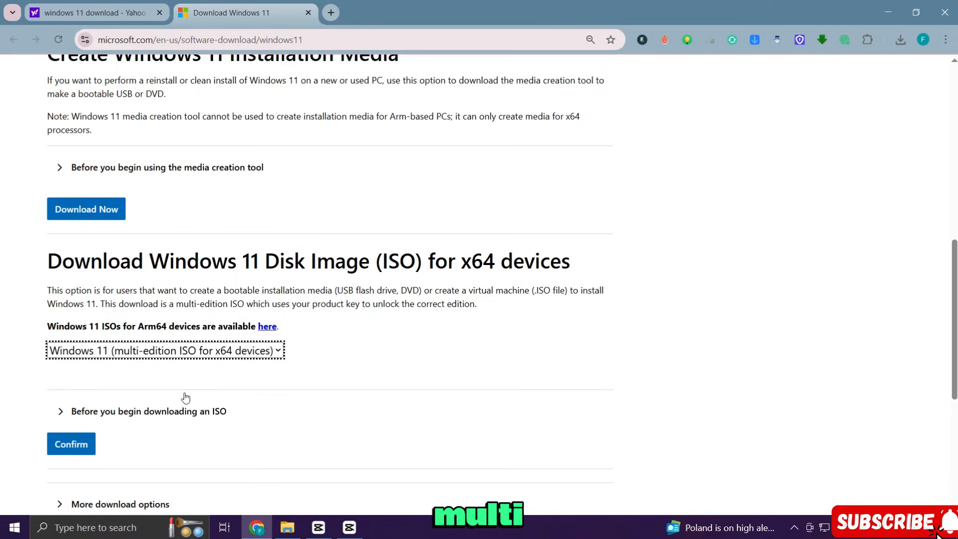
{"action": "left_click", "coordinate": [70, 443]}
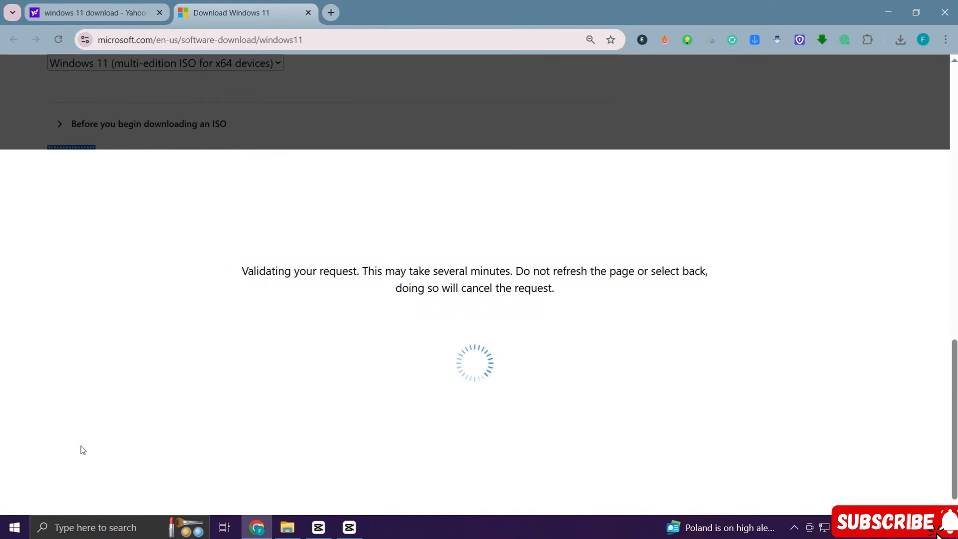
{"action": "mouse_move", "coordinate": [584, 391]}
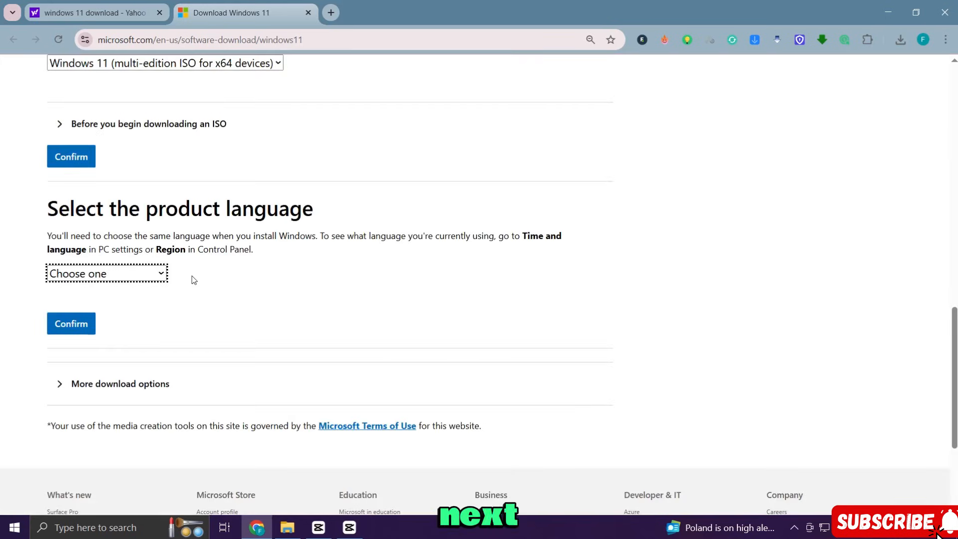
Select English (United States) as the product language and confirm
{"action": "left_click", "coordinate": [106, 274]}
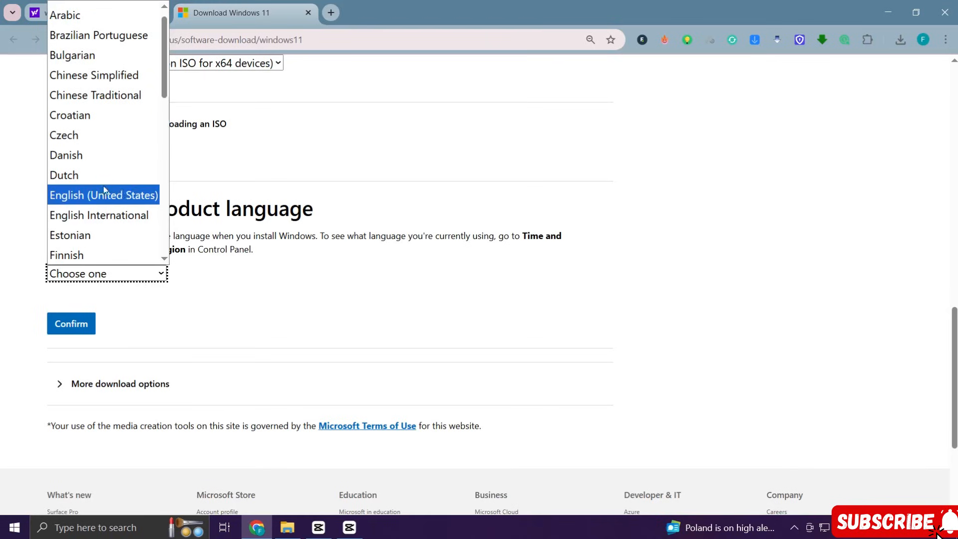
{"action": "left_click", "coordinate": [103, 195]}
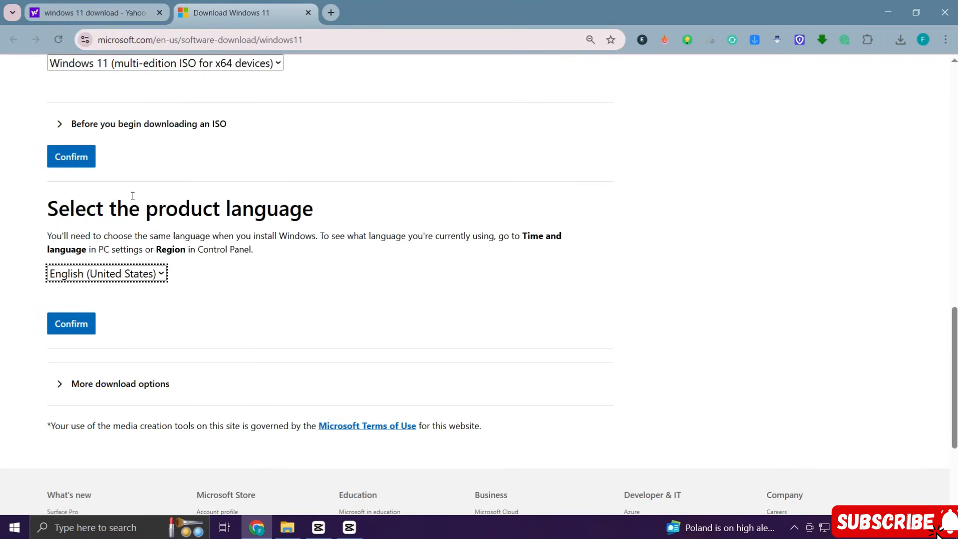
{"action": "left_click", "coordinate": [71, 323]}
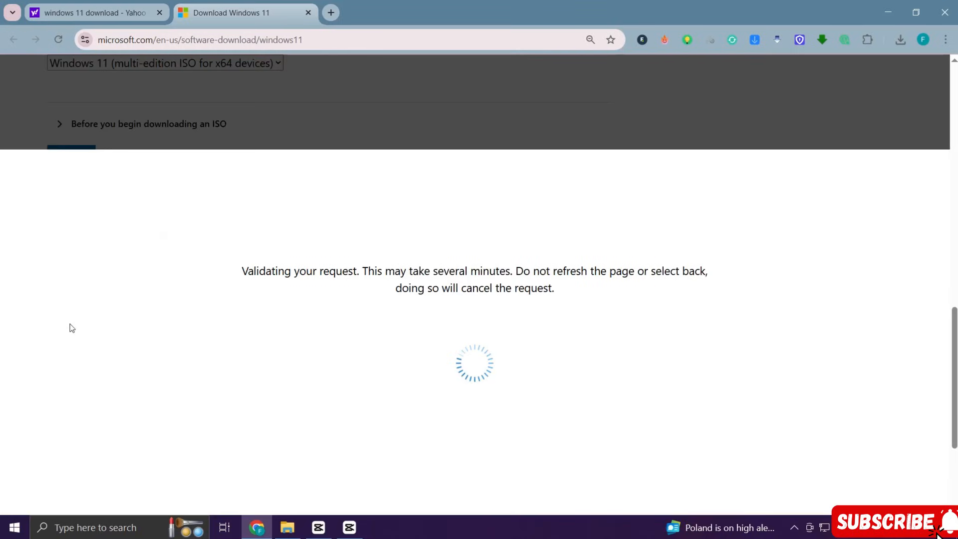
{"action": "mouse_move", "coordinate": [350, 333]}
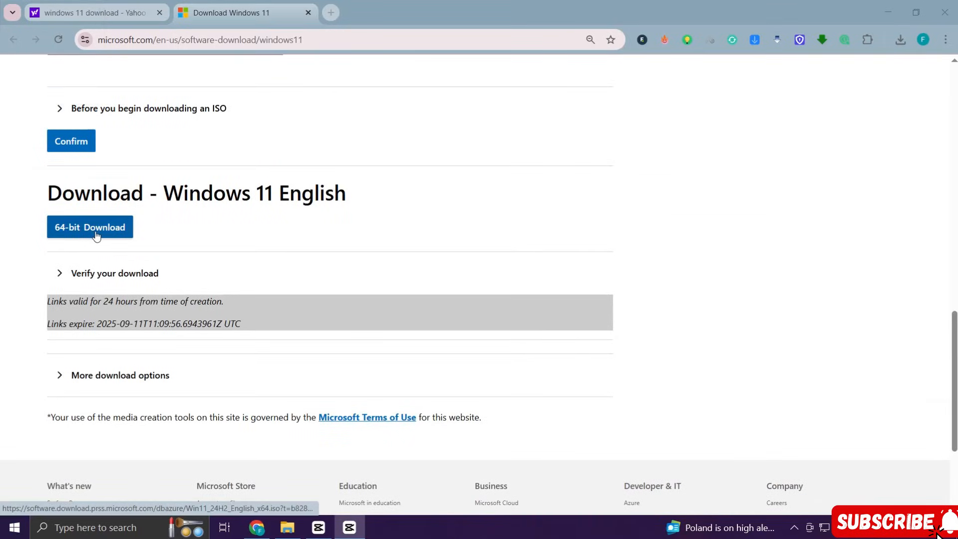
Download the 64-bit Win11_24H2_English_x64.iso and monitor its progress
{"action": "left_click", "coordinate": [89, 227]}
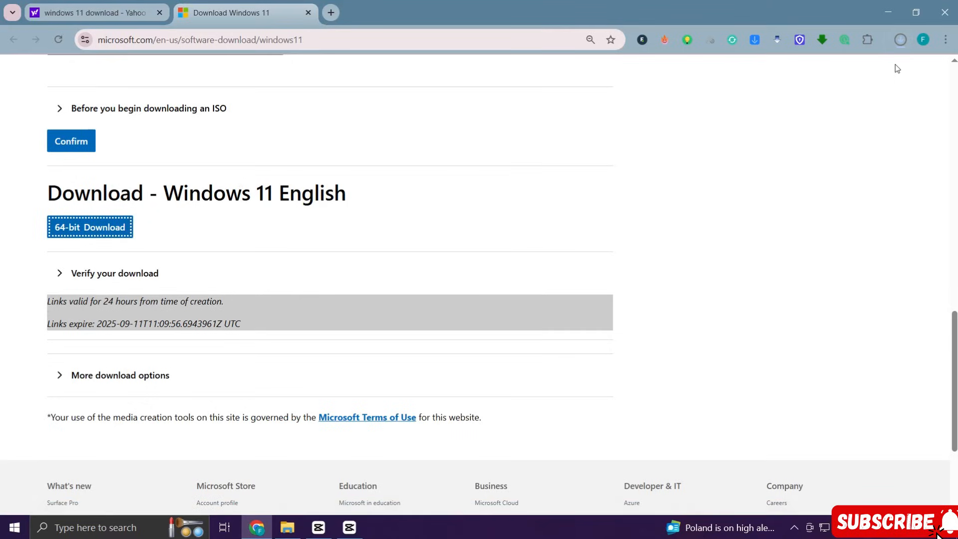
{"action": "left_click", "coordinate": [900, 40]}
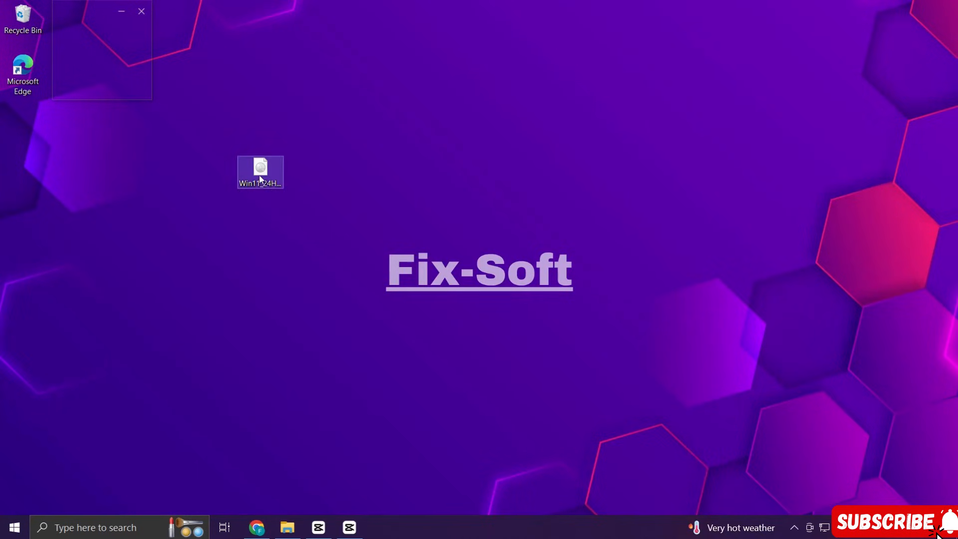
Mount the downloaded ISO as a DVD drive, accepting the security warning
{"action": "right_click", "coordinate": [259, 172]}
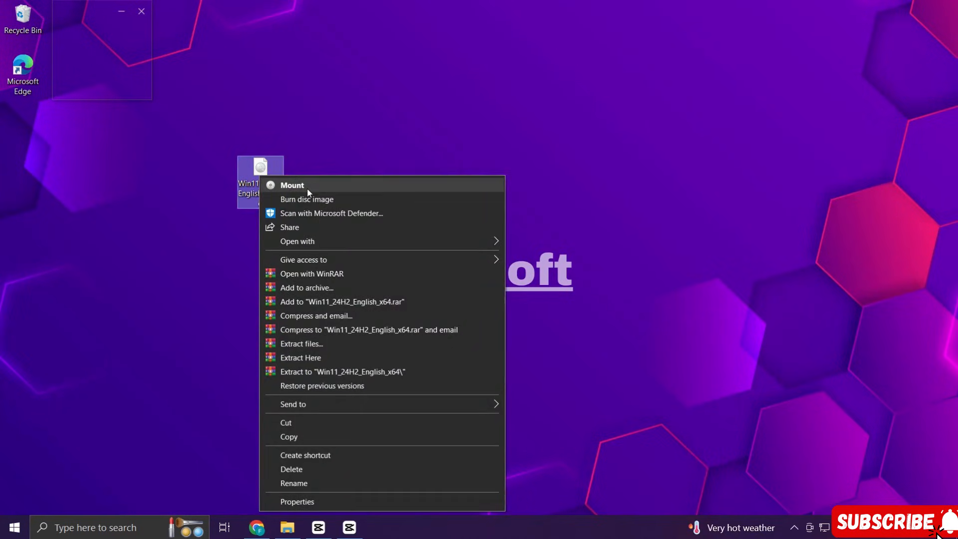
{"action": "left_click", "coordinate": [291, 186]}
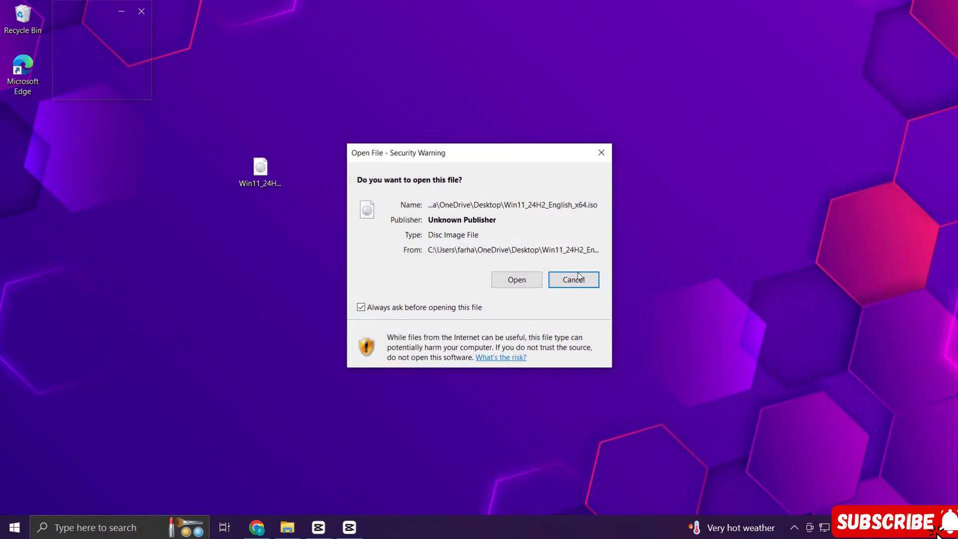
{"action": "left_click", "coordinate": [516, 279]}
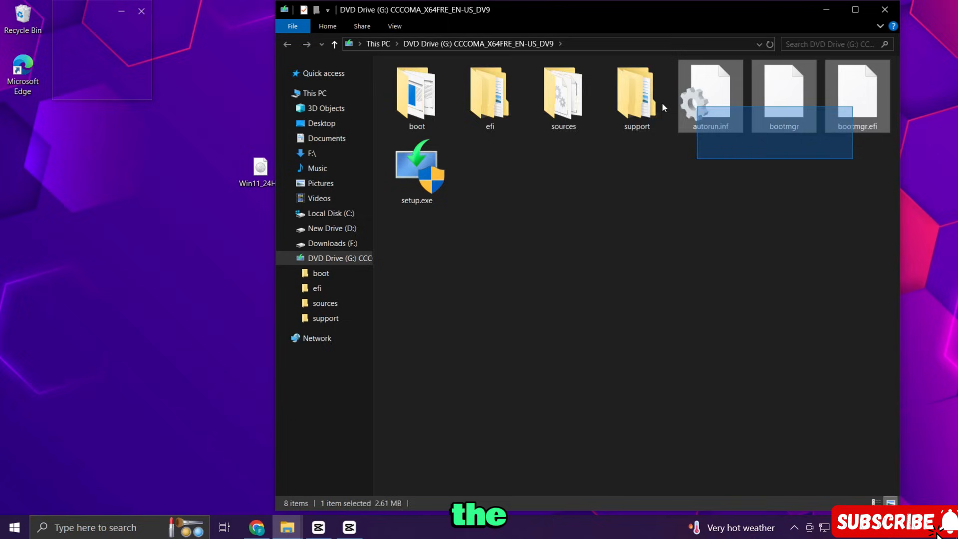
Copy all setup files from the DVD drive, then go to Local Disk (C:)
{"action": "right_click", "coordinate": [416, 95]}
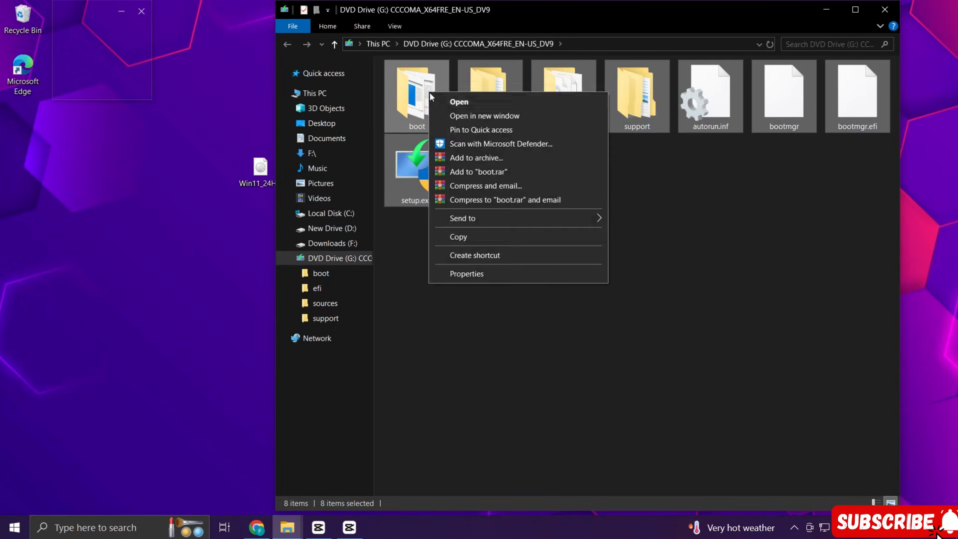
{"action": "mouse_move", "coordinate": [523, 238]}
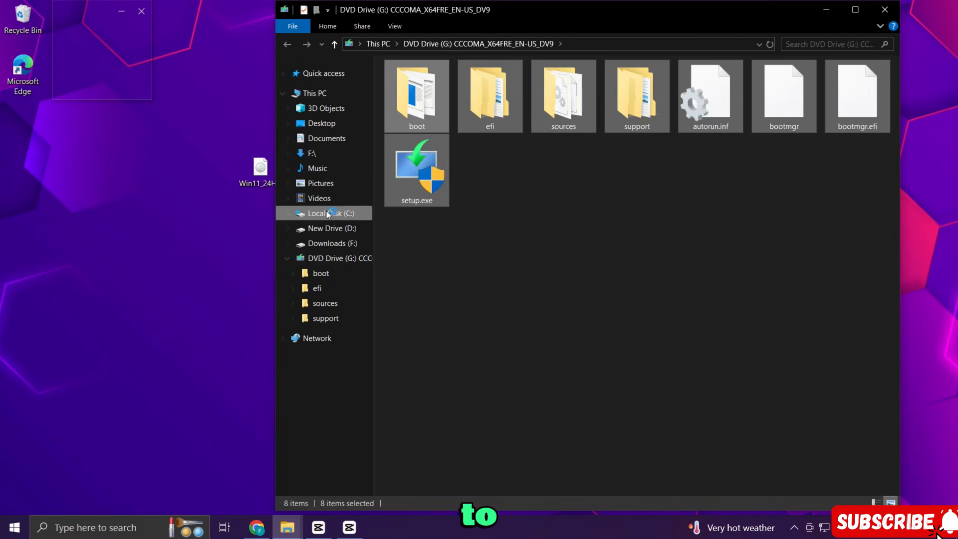
{"action": "left_click", "coordinate": [324, 214]}
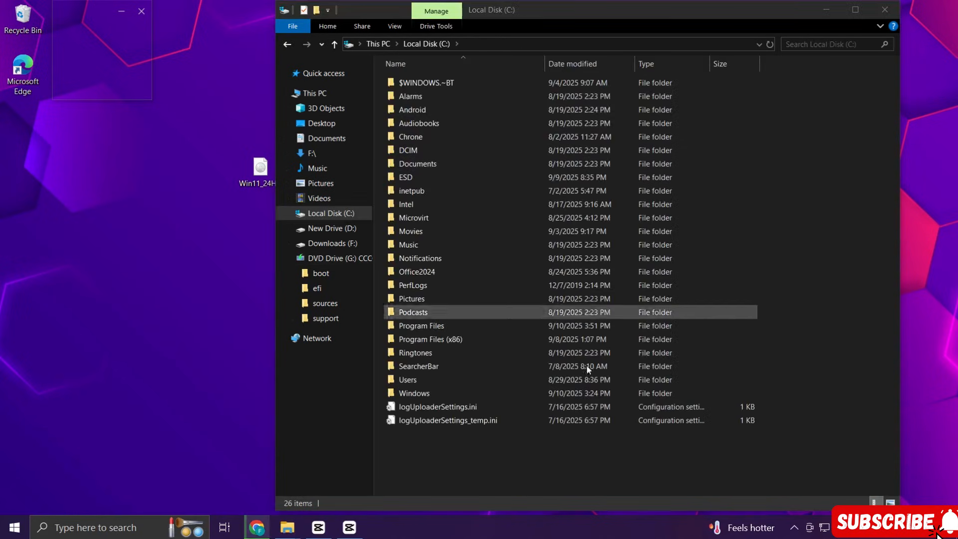
Create a Win11 folder on C:, paste the setup files into it, and close Explorer
{"action": "right_click", "coordinate": [587, 368]}
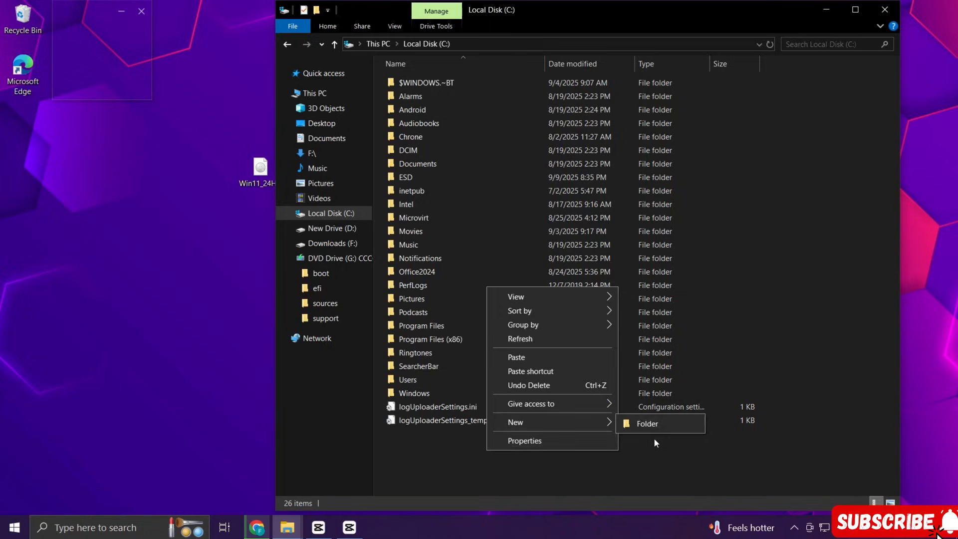
{"action": "left_click", "coordinate": [645, 423]}
{"action": "type", "text": "W"}
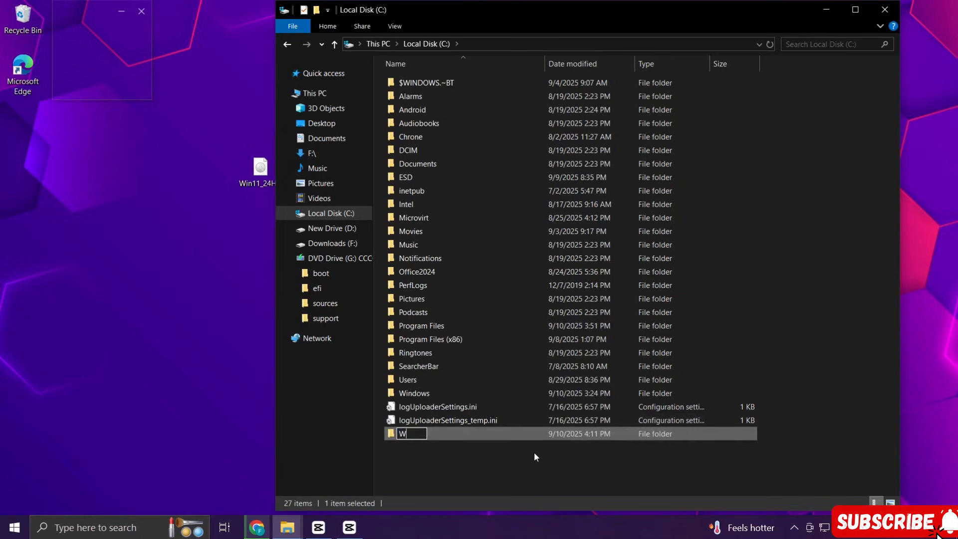
{"action": "type", "text": "in11"}
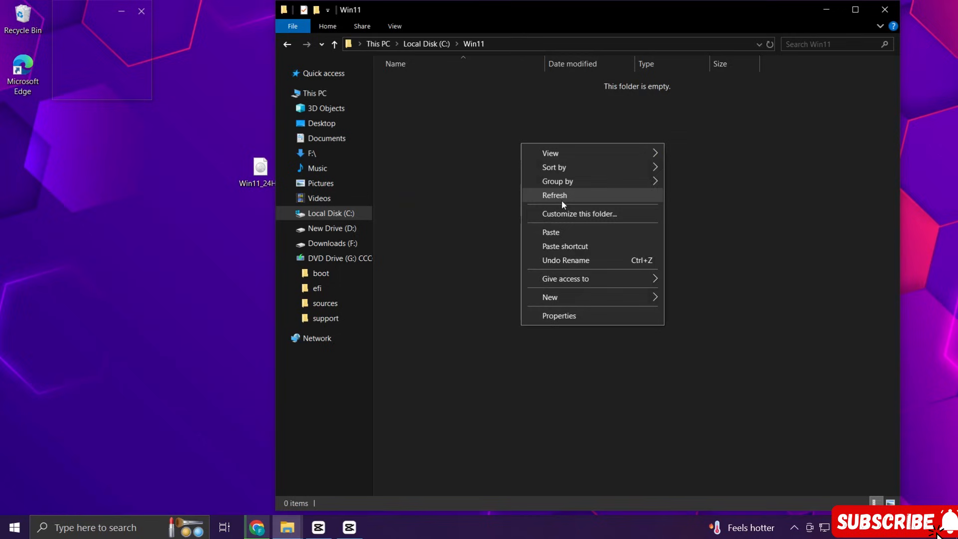
{"action": "left_click", "coordinate": [550, 231]}
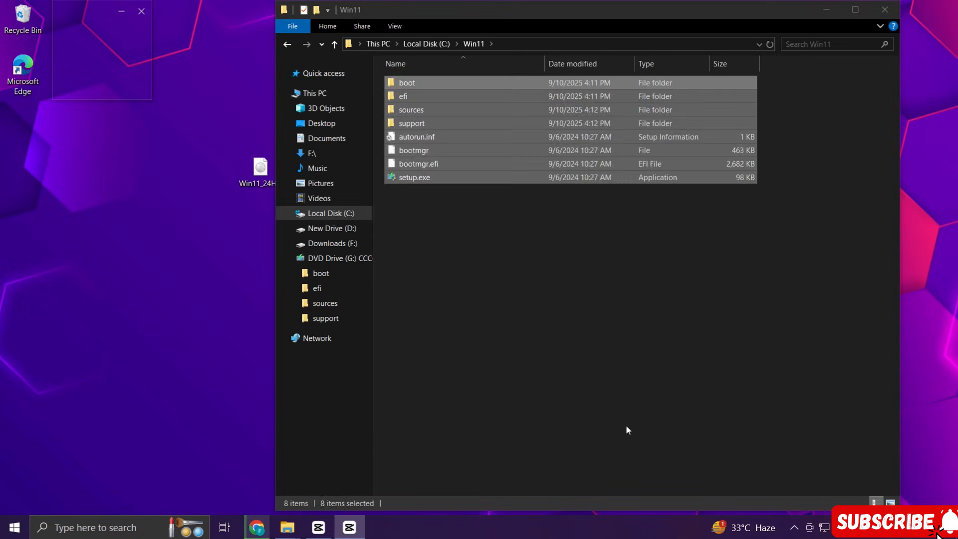
{"action": "left_click", "coordinate": [884, 9]}
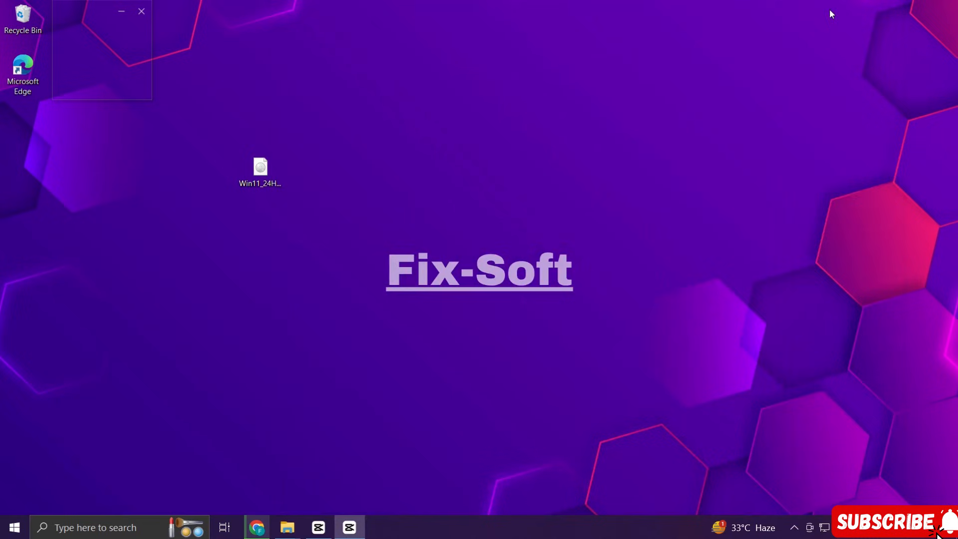
Find cmd in Windows Search and run Command Prompt as administrator
{"action": "left_click", "coordinate": [94, 527]}
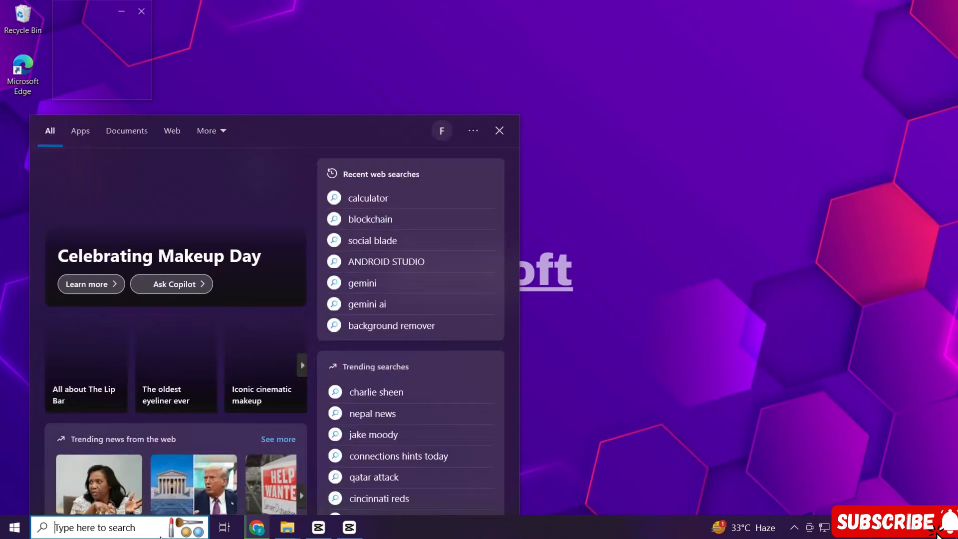
{"action": "type", "text": "cmd"}
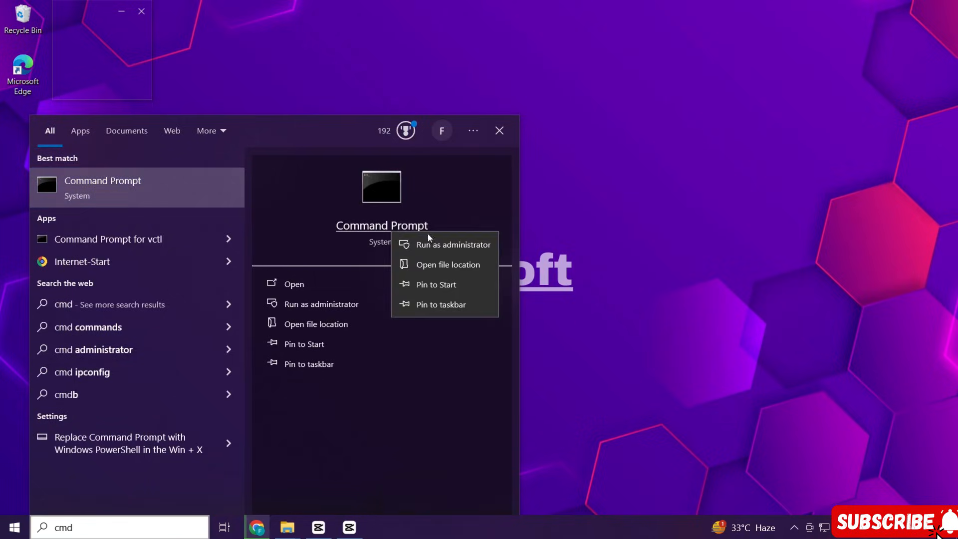
{"action": "left_click", "coordinate": [452, 245]}
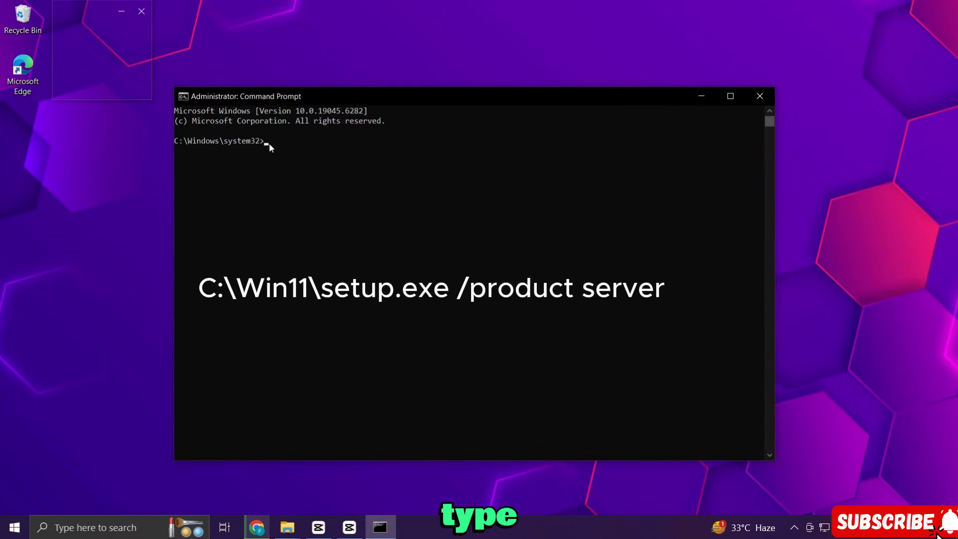
Run C:\Win11\setup.exe /product server to launch Windows Server Setup
{"action": "type", "text": "C:\\Win11\\setup.exe /product server"}
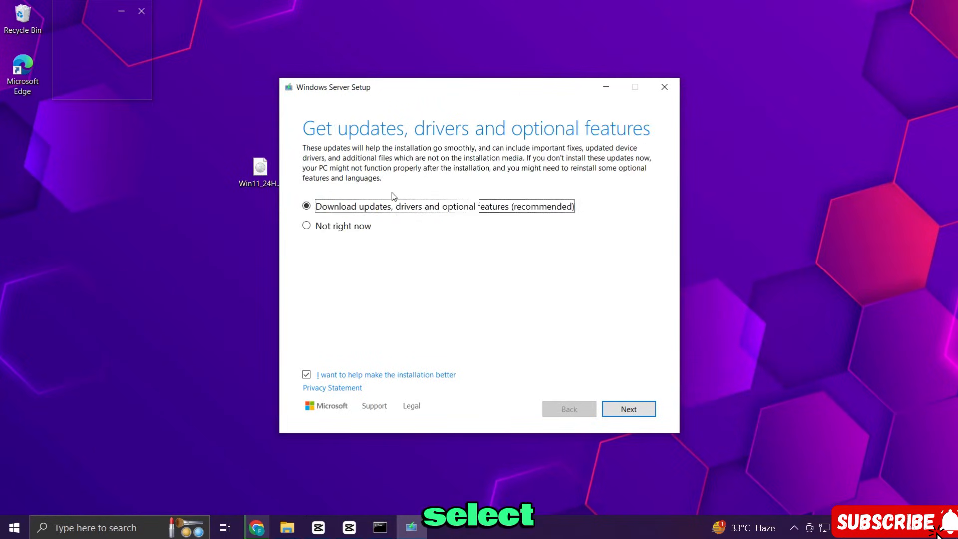
Choose 'Not right now' for updates and continue to the license terms
{"action": "left_click", "coordinate": [306, 226]}
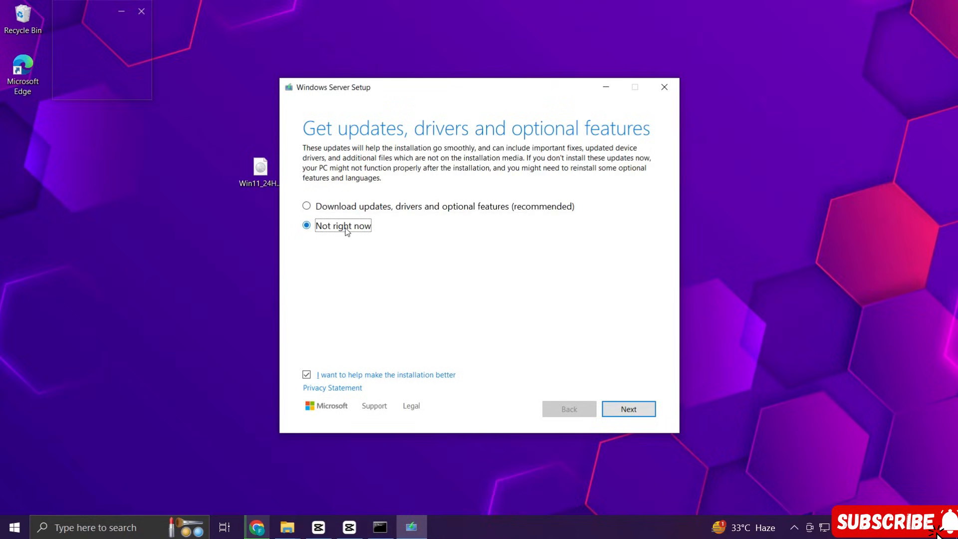
{"action": "left_click", "coordinate": [628, 409]}
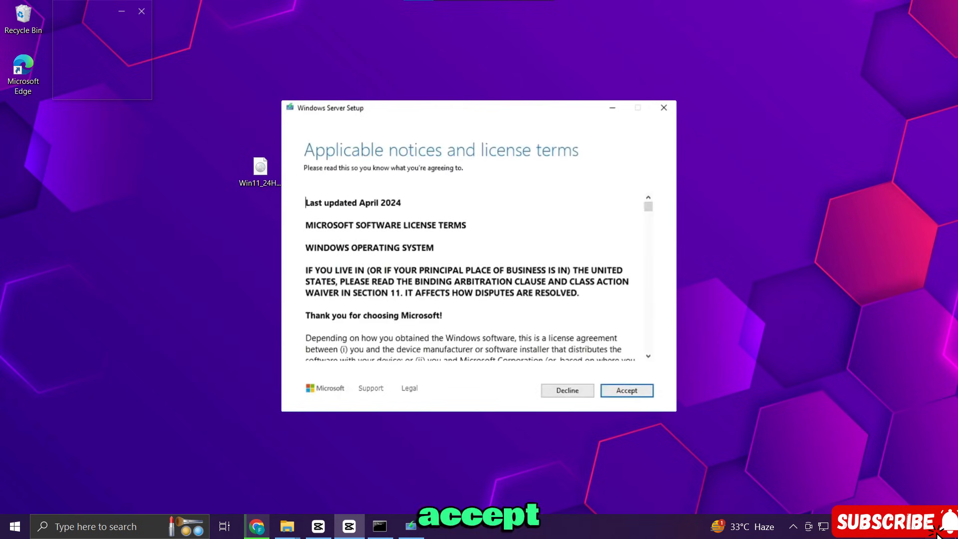
Accept the license terms to reach the Choose what to keep page
{"action": "scroll", "scroll_direction": "down", "scroll_amount": 3}
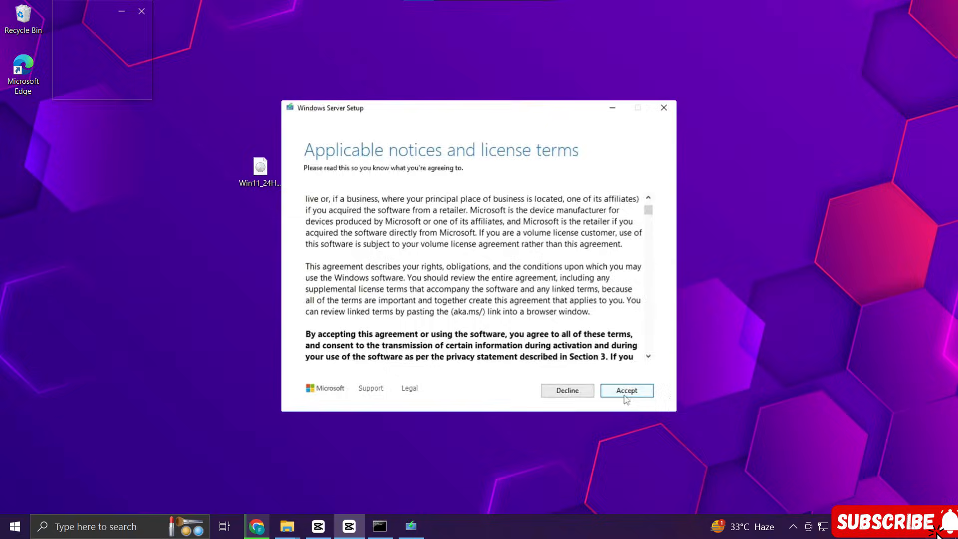
{"action": "left_click", "coordinate": [626, 390]}
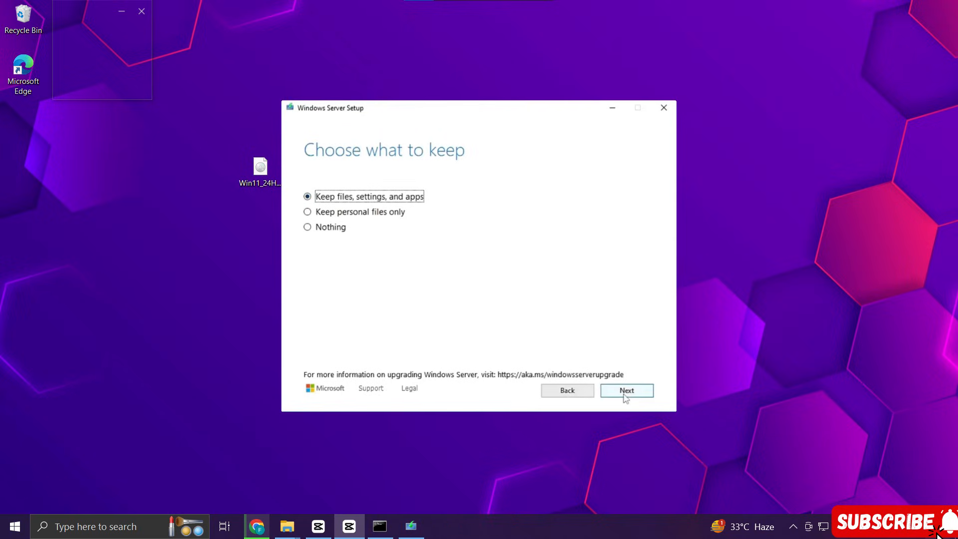
Keep files, settings, and apps and begin installing Windows 11 Education
{"action": "left_click", "coordinate": [626, 391]}
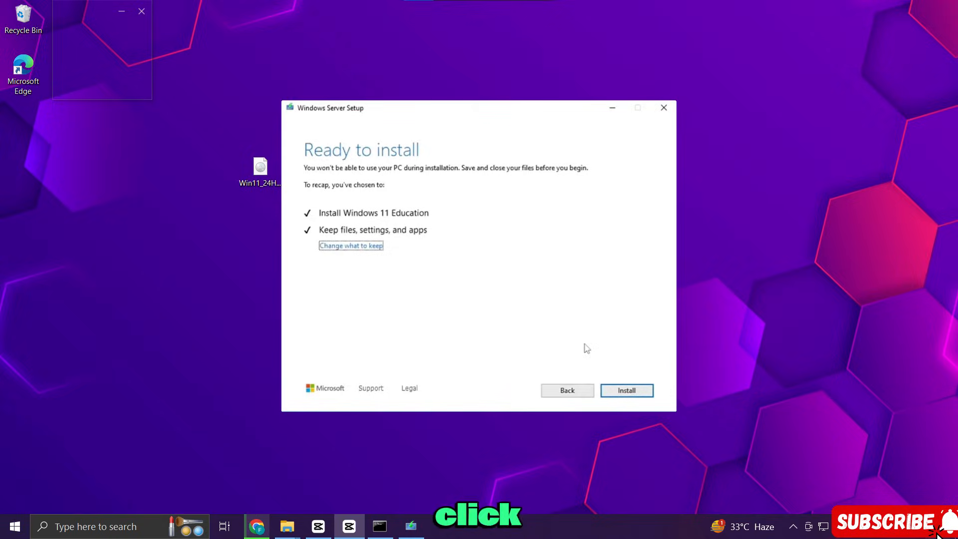
{"action": "left_click", "coordinate": [626, 391]}
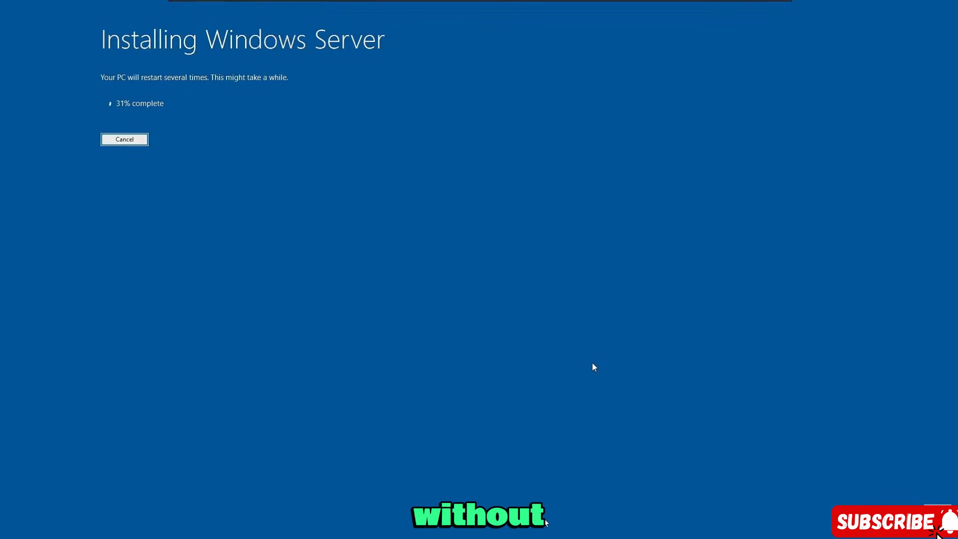